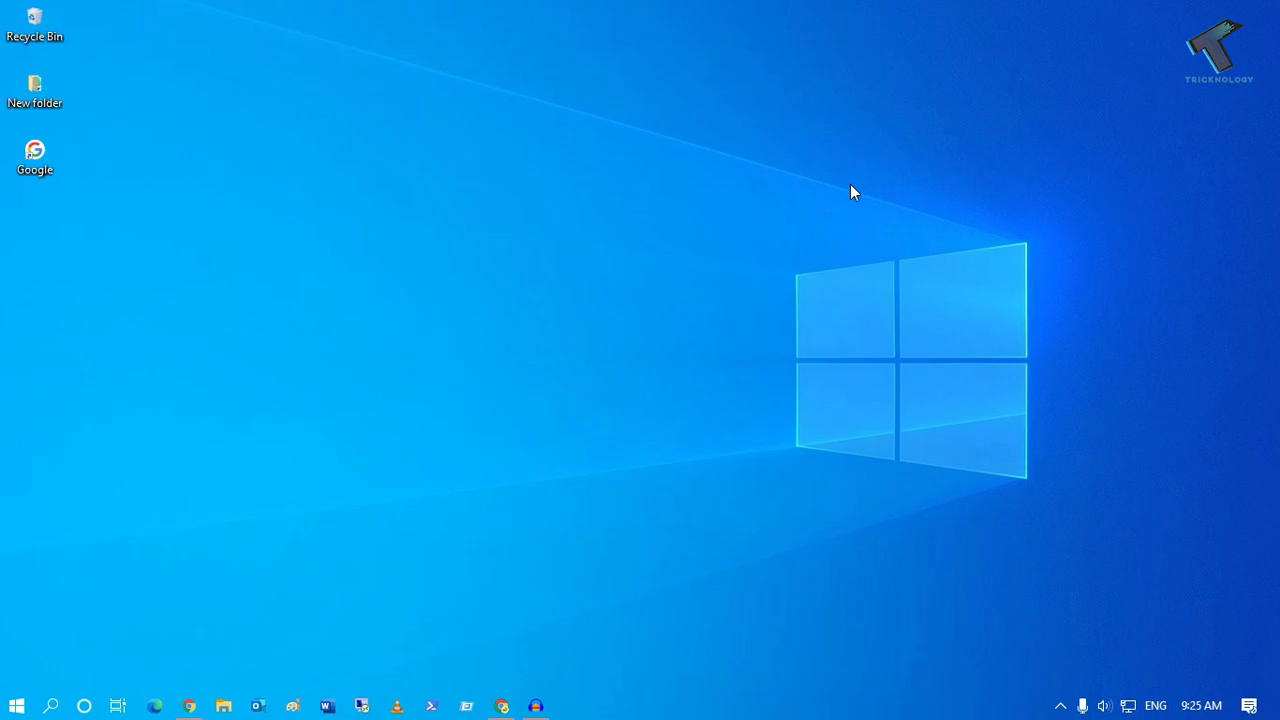
{"action": "mouse_move", "coordinate": [568, 362]}
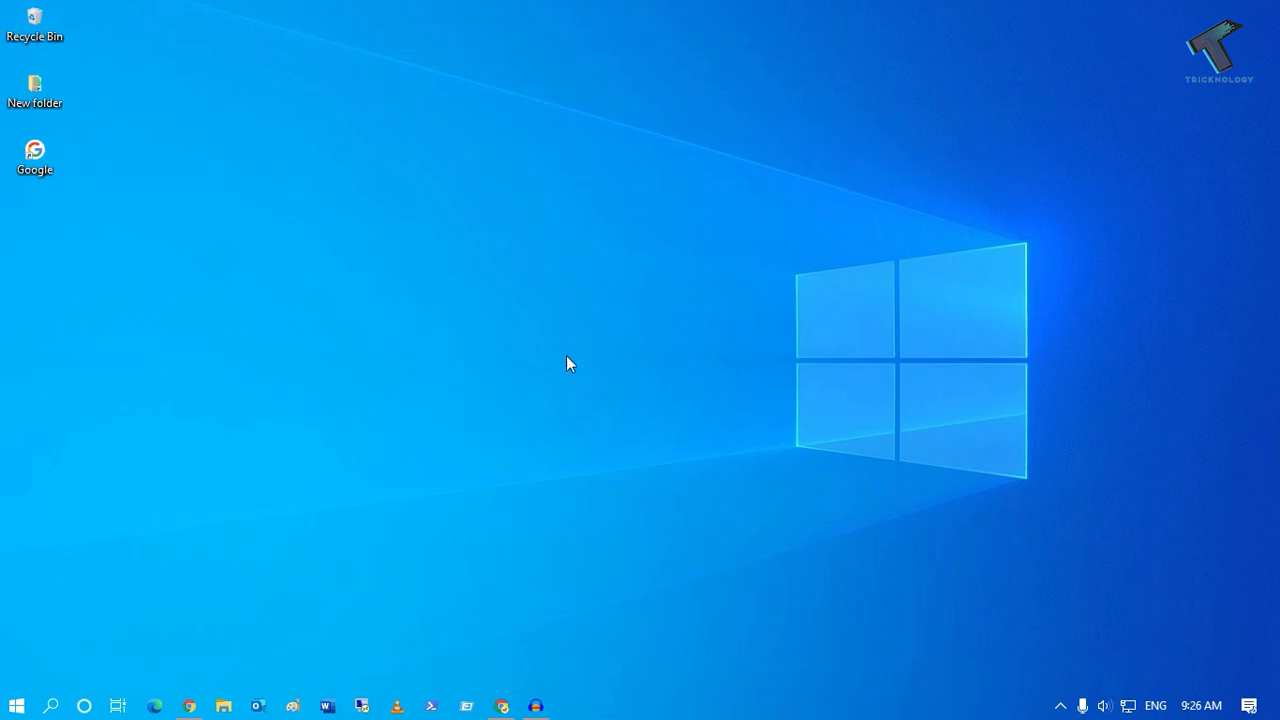
Search for 'powershell' and launch the Windows PowerShell best match.
{"action": "left_click", "coordinate": [51, 704]}
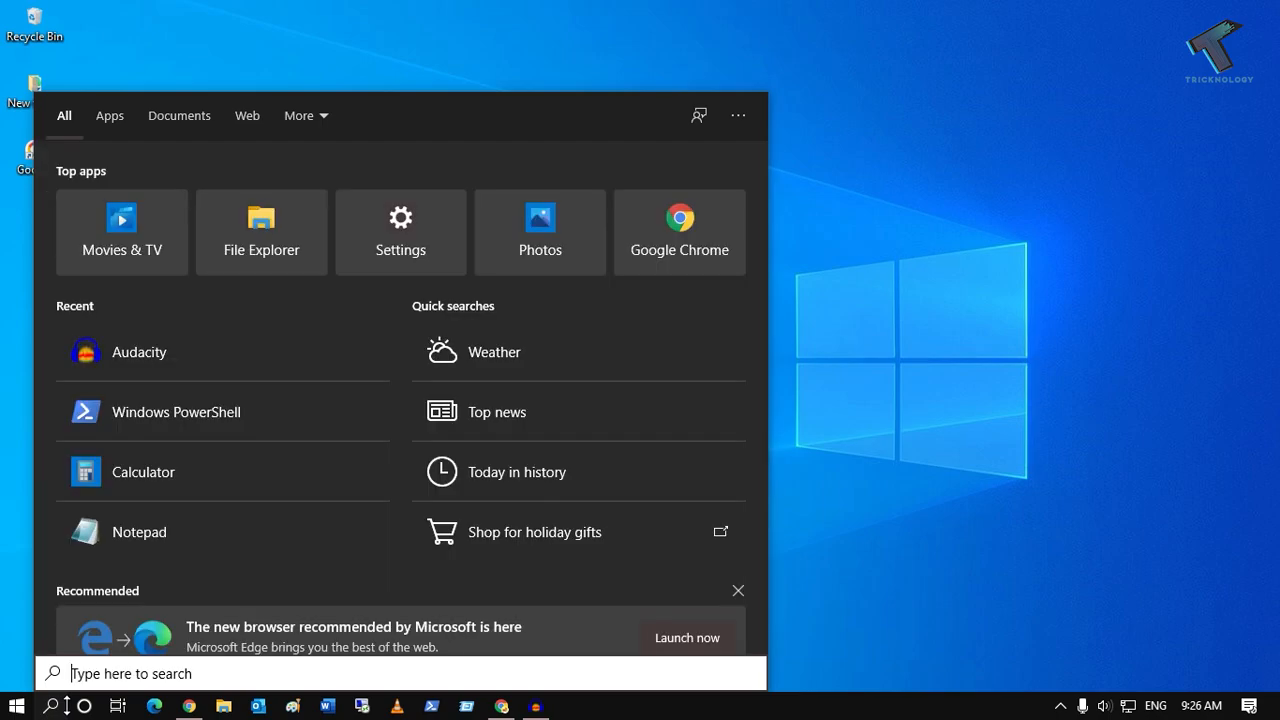
{"action": "type", "text": "power"}
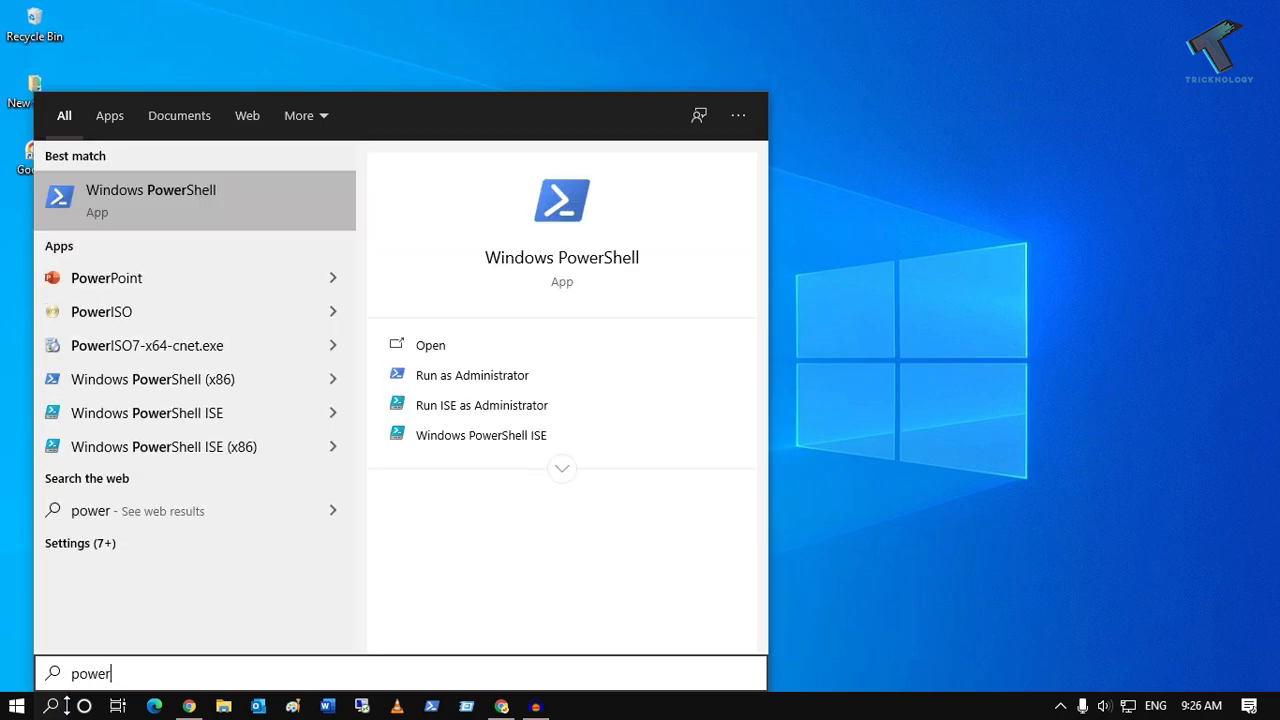
{"action": "type", "text": "shell"}
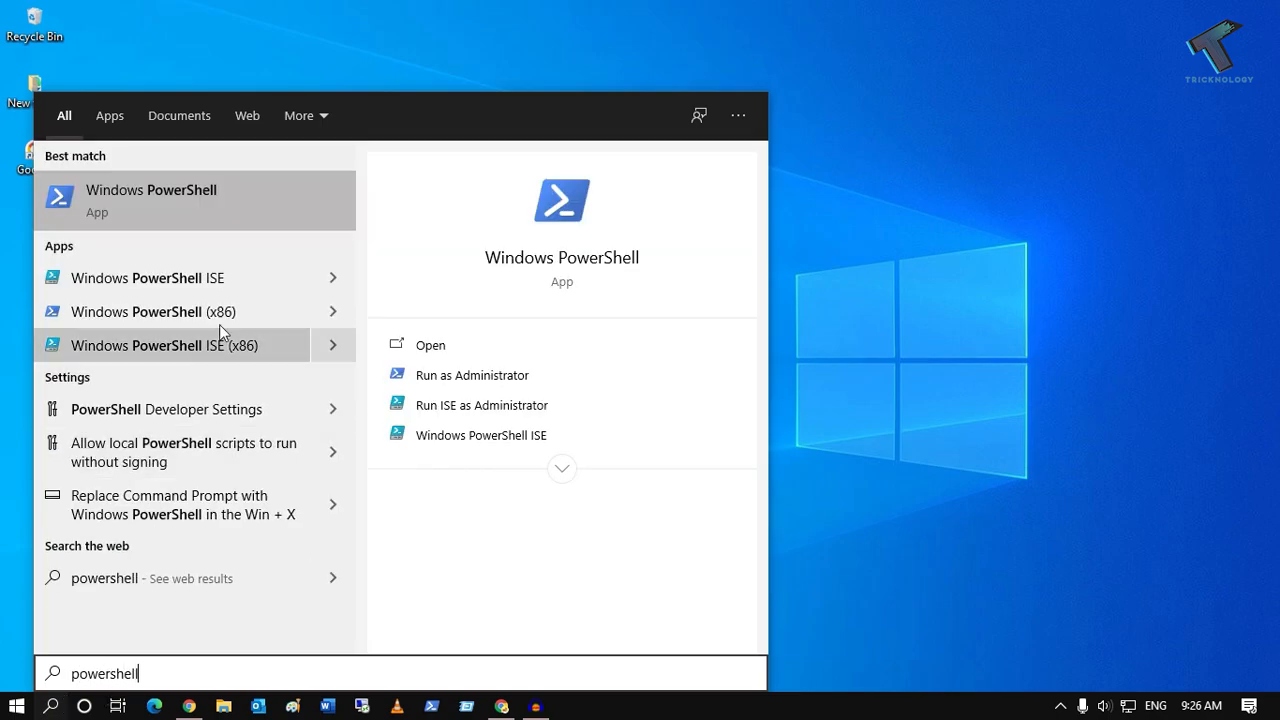
{"action": "left_click", "coordinate": [151, 200]}
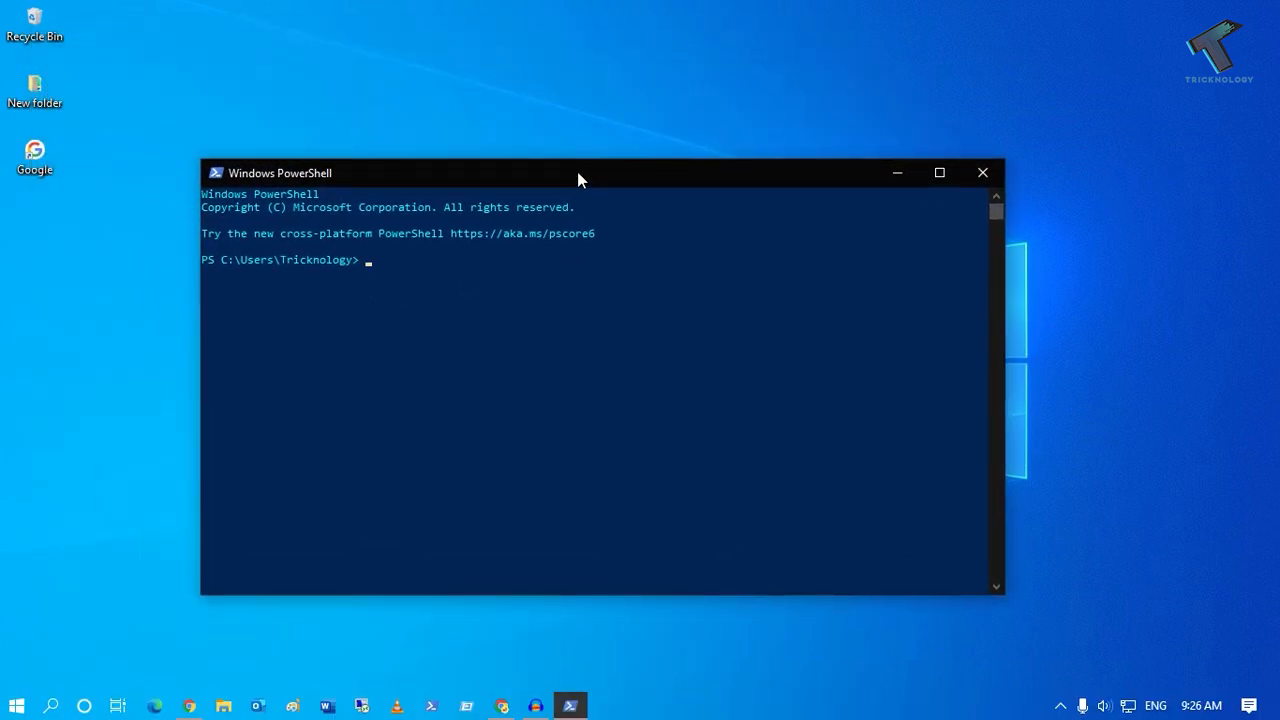
Type 'Get-WmiObject -' at the prompt, correcting a typo with Backspace.
{"action": "type", "text": "G"}
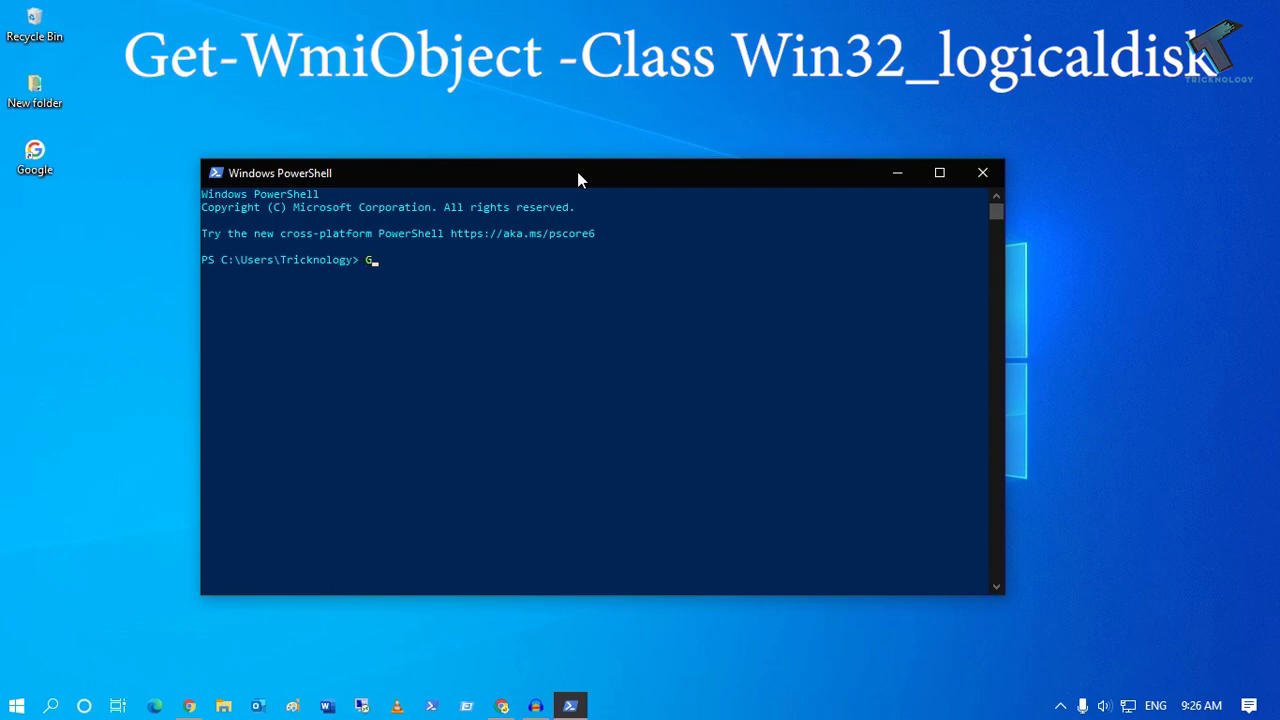
{"action": "type", "text": "et-"}
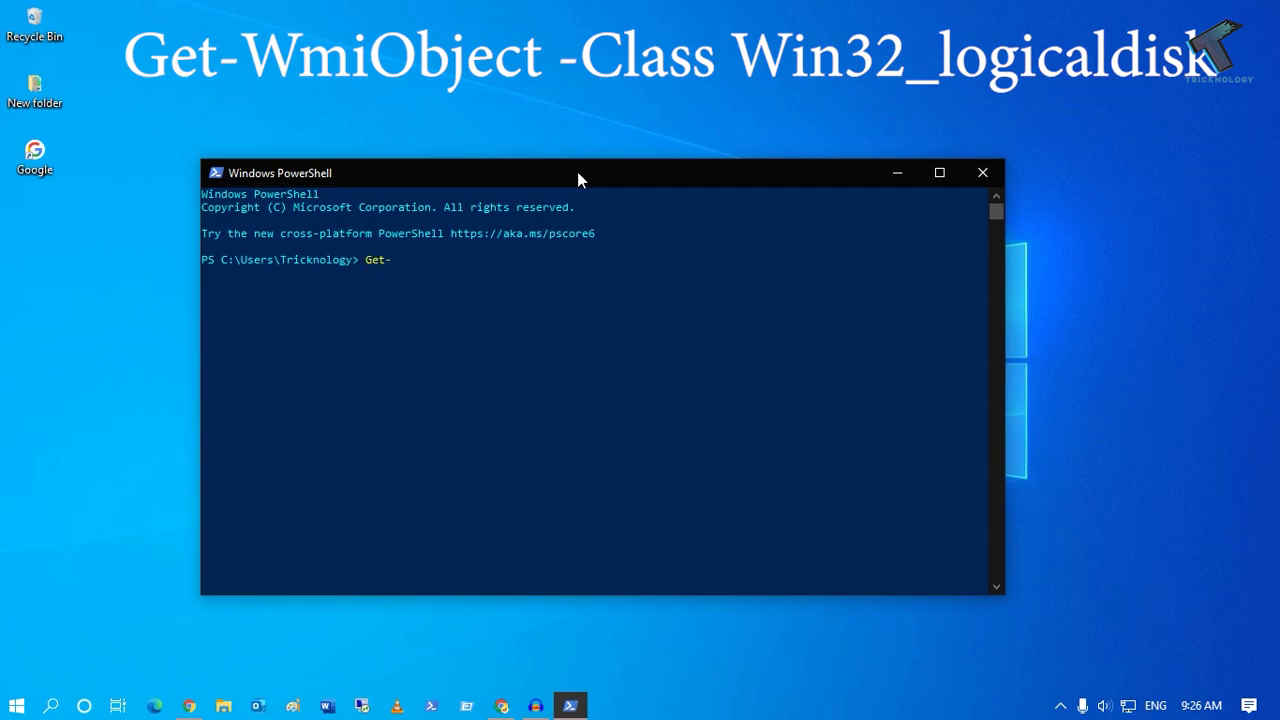
{"action": "type", "text": "Wmiob"}
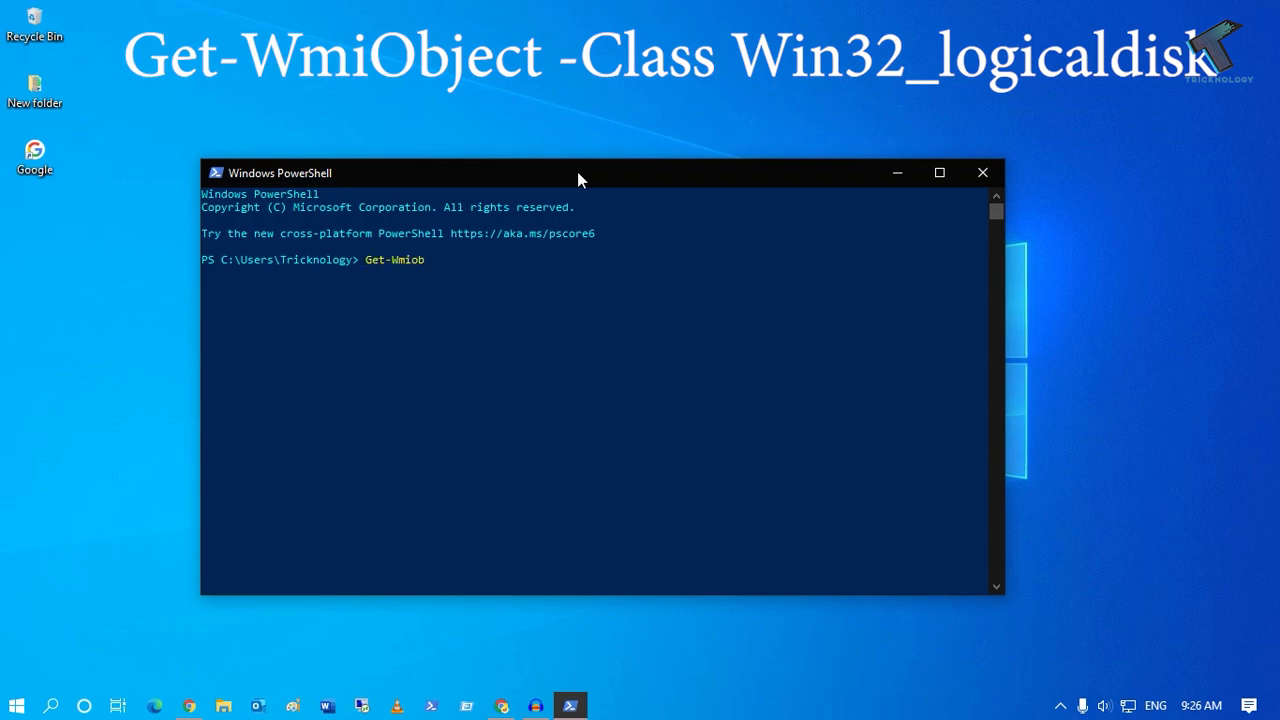
{"action": "key", "text": "Backspace"}
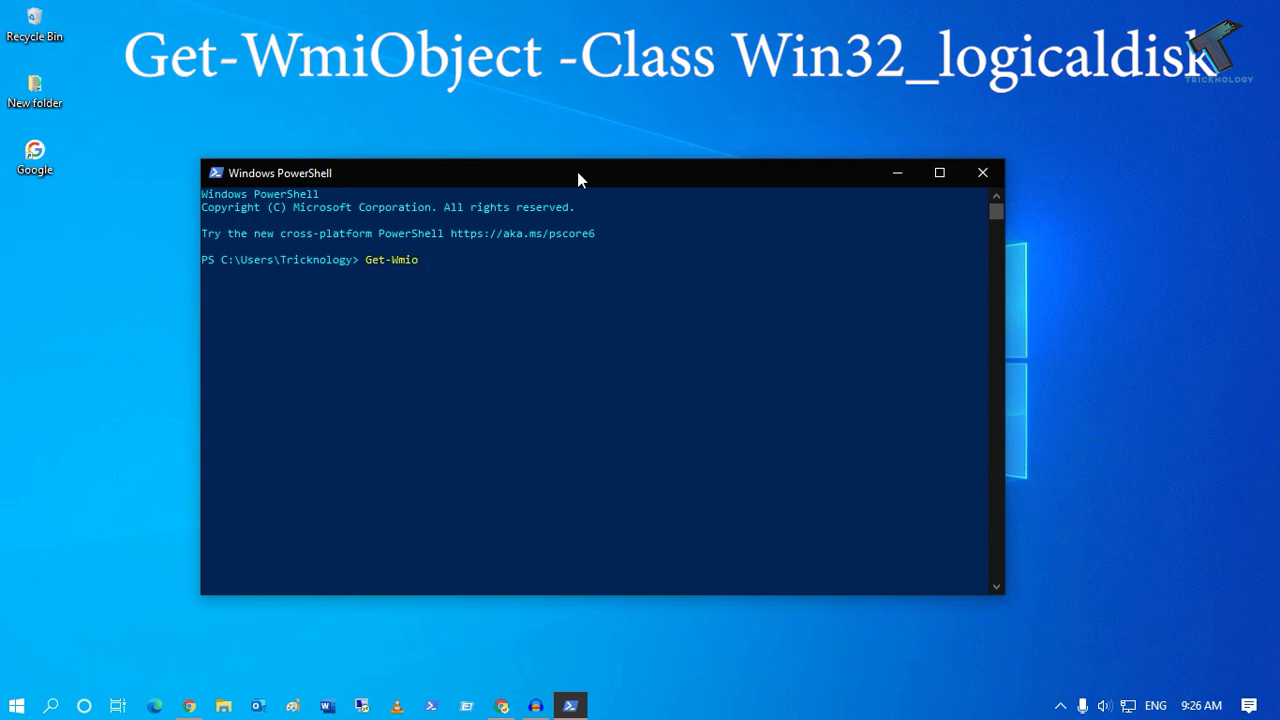
{"action": "type", "text": "bje"}
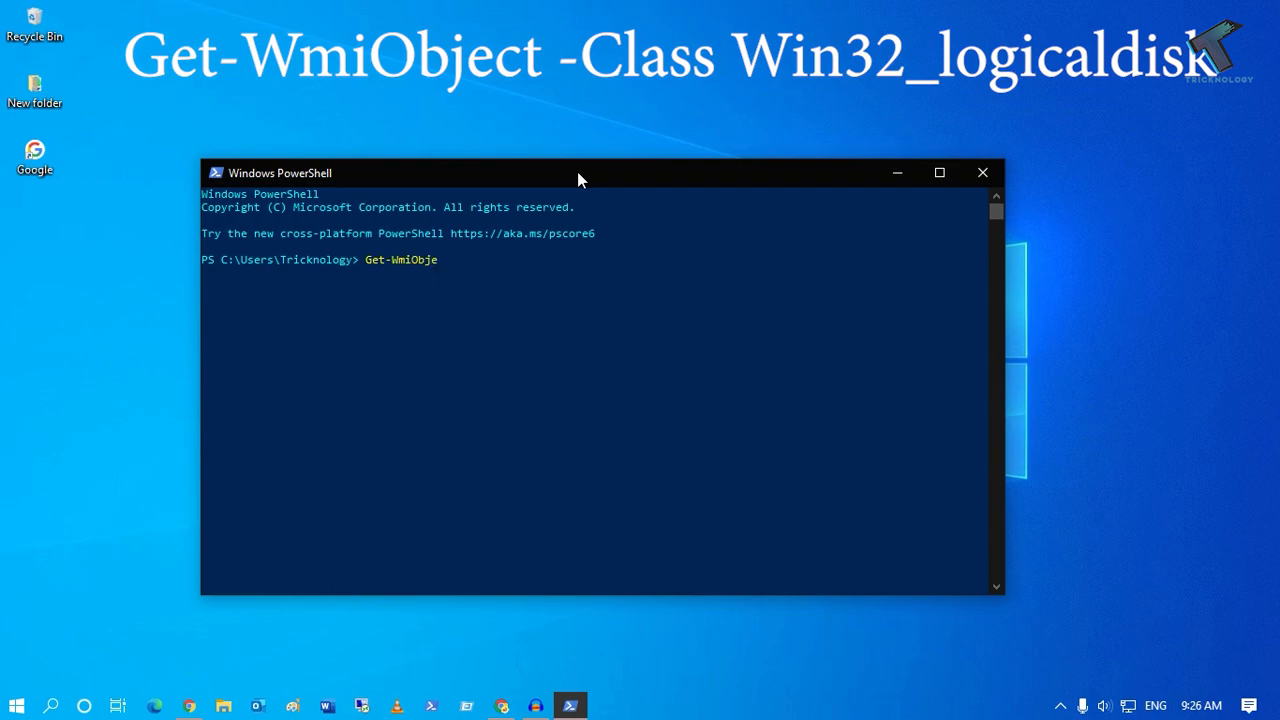
{"action": "type", "text": "ct -"}
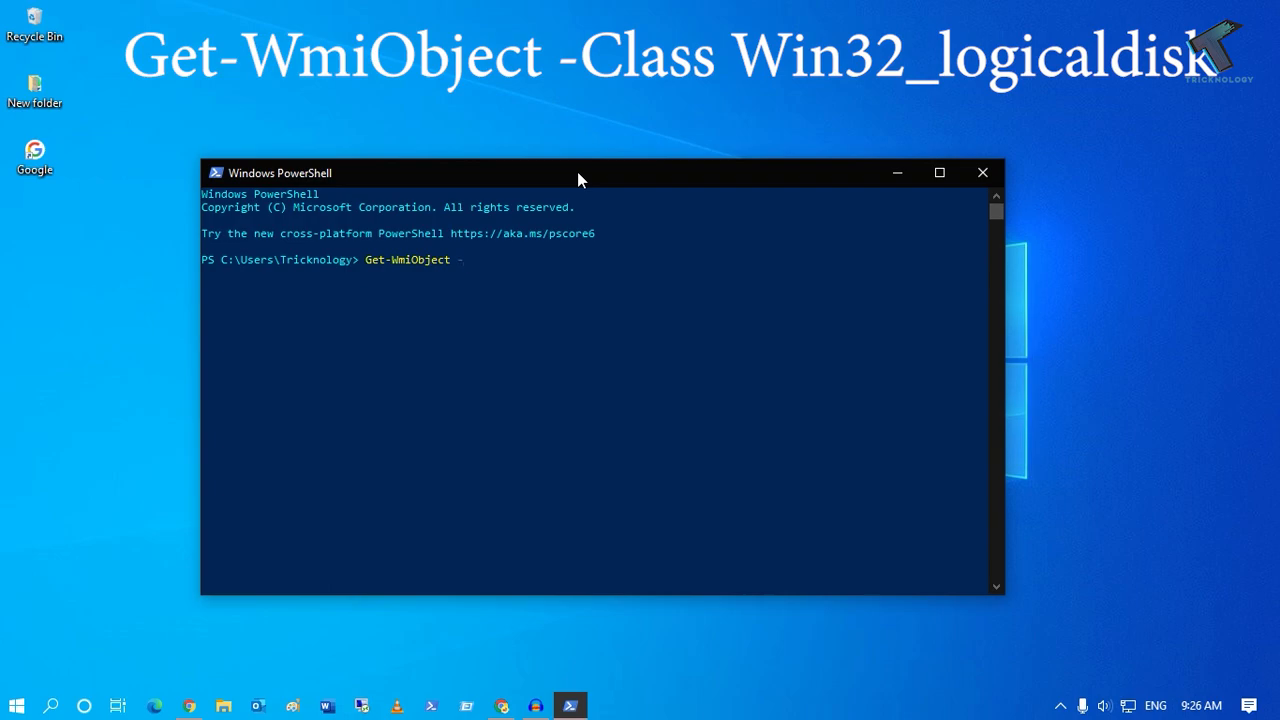
Complete the command with '-Class Win32_logicaldisk'.
{"action": "type", "text": "-Class Win"}
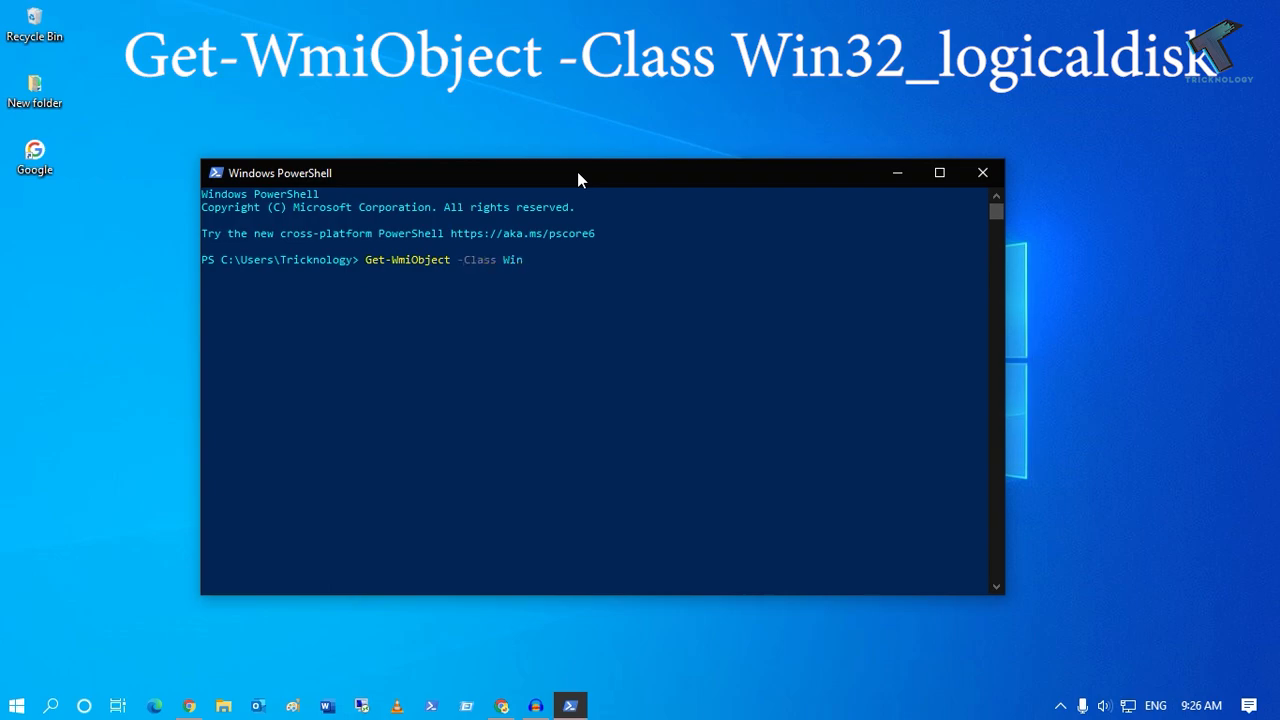
{"action": "type", "text": "32_"}
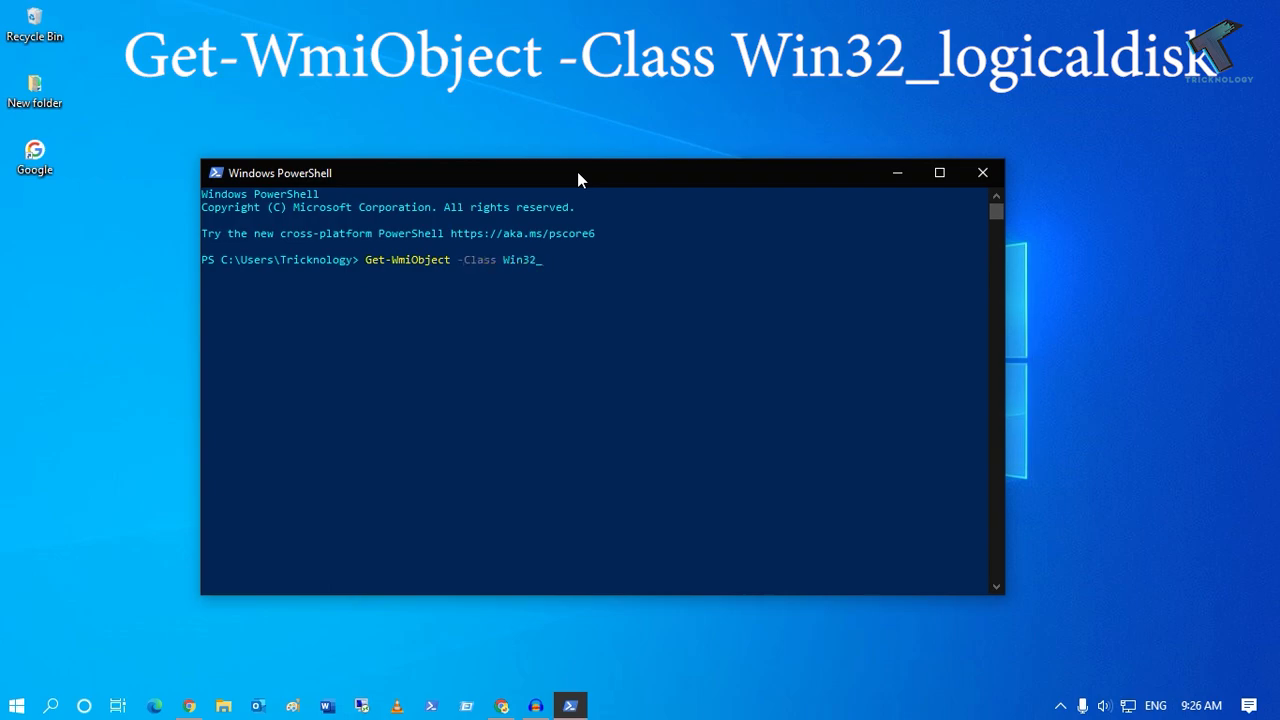
{"action": "type", "text": "logical"}
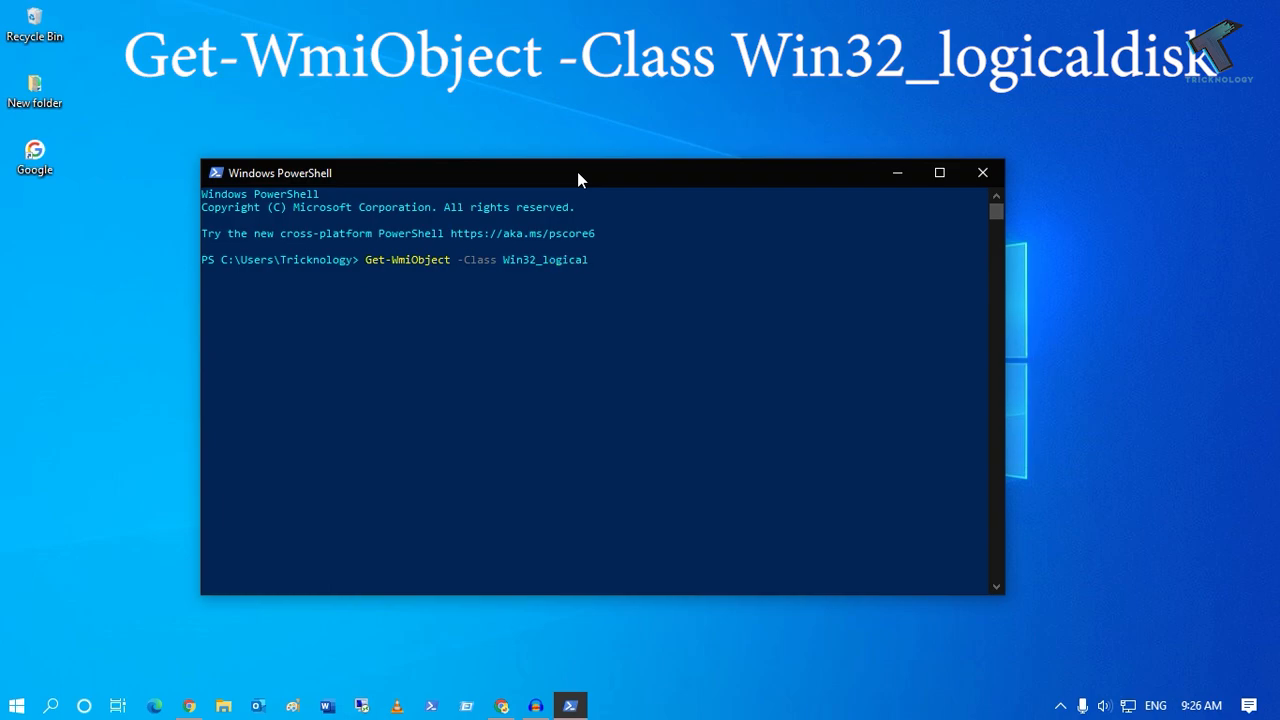
{"action": "type", "text": "disk"}
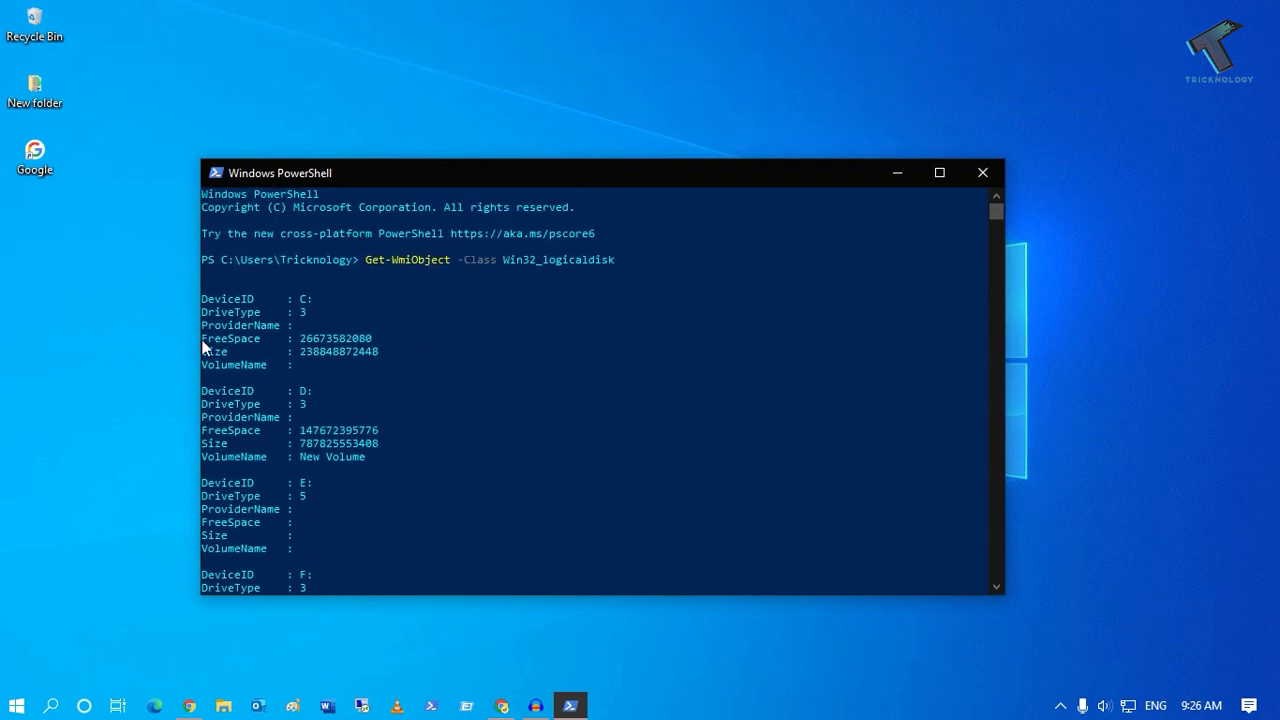
Highlight FreeSpace and scroll down to drives G: and H: at the end.
{"action": "double_click", "coordinate": [230, 338]}
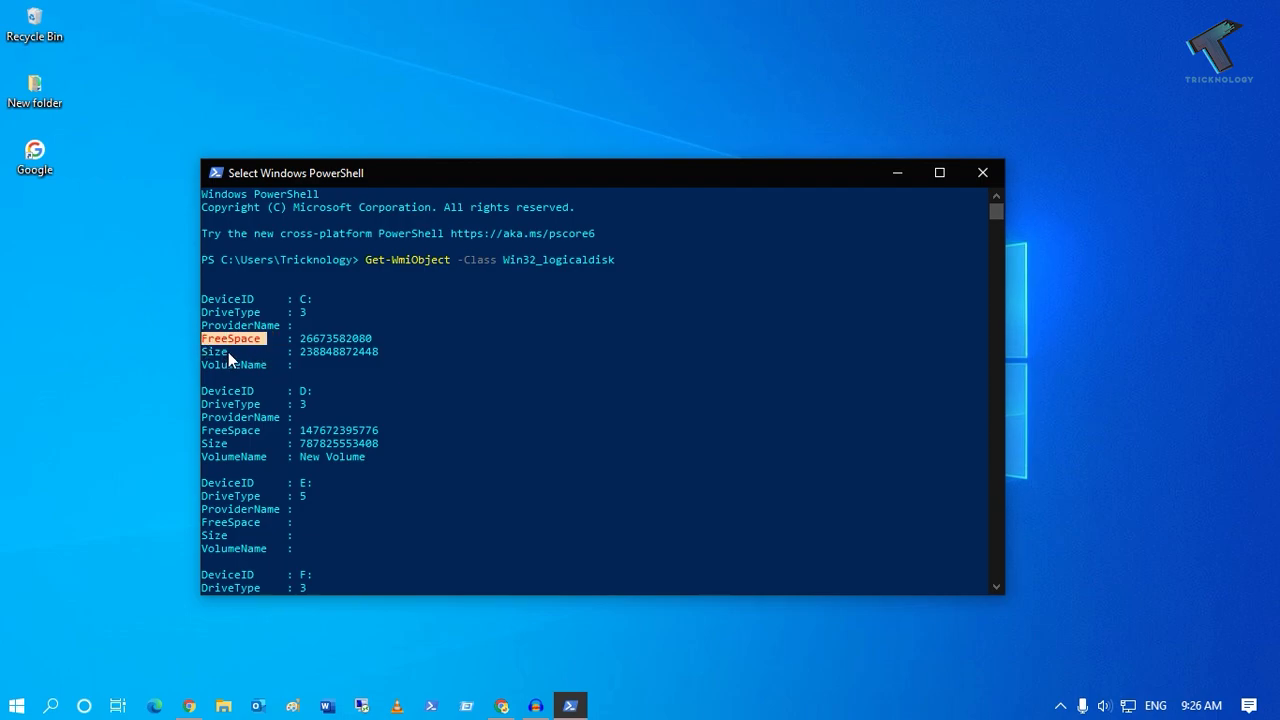
{"action": "scroll", "scroll_direction": "down", "scroll_amount": 3}
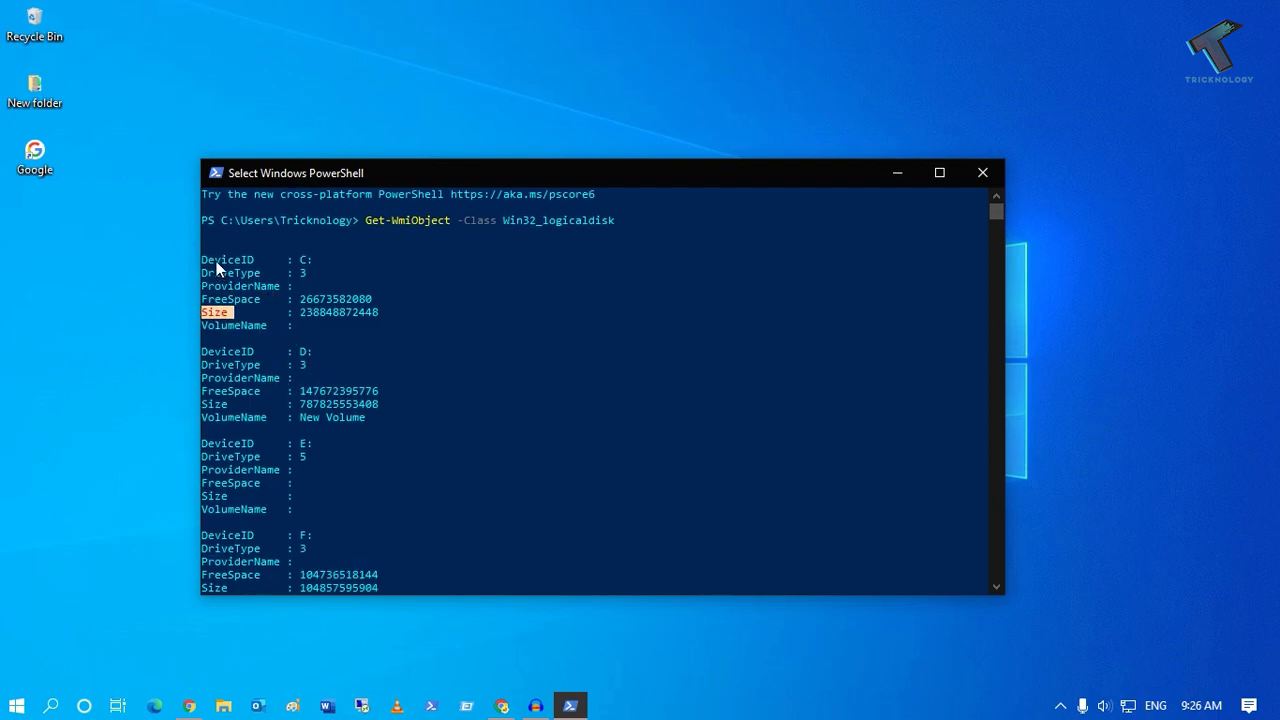
{"action": "scroll", "scroll_direction": "down", "scroll_amount": 3}
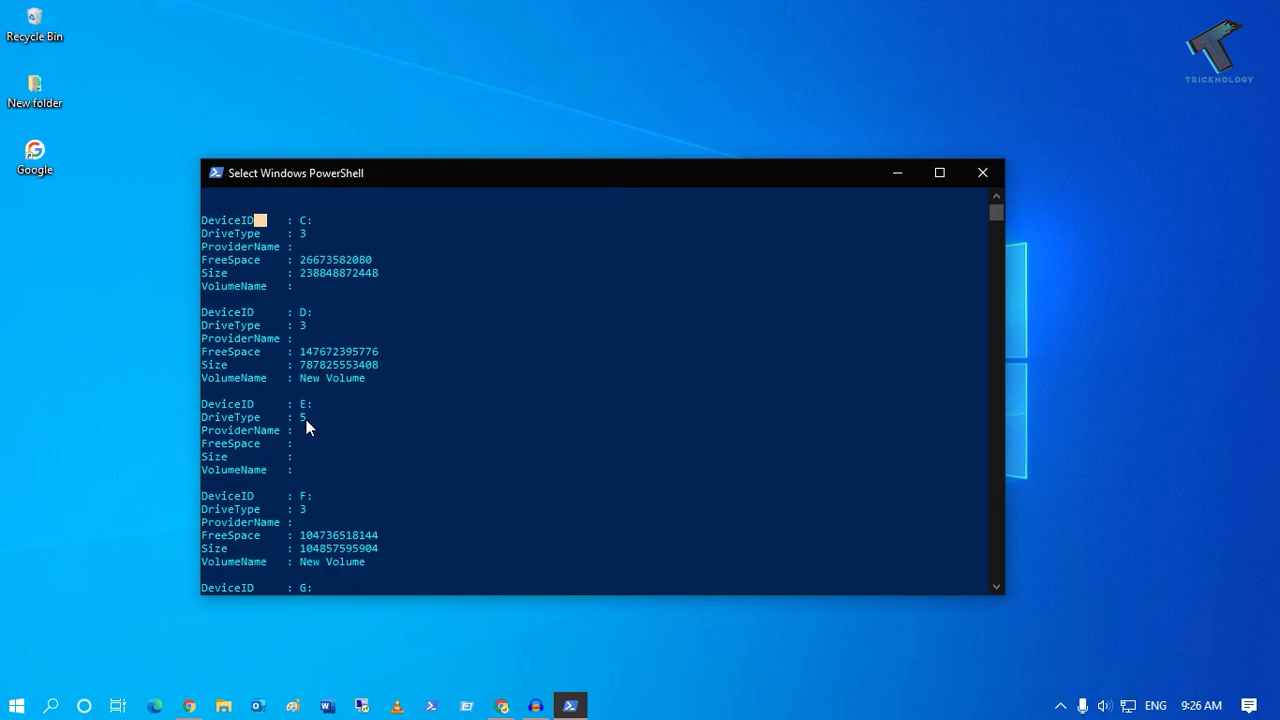
{"action": "scroll", "scroll_direction": "down", "scroll_amount": 3}
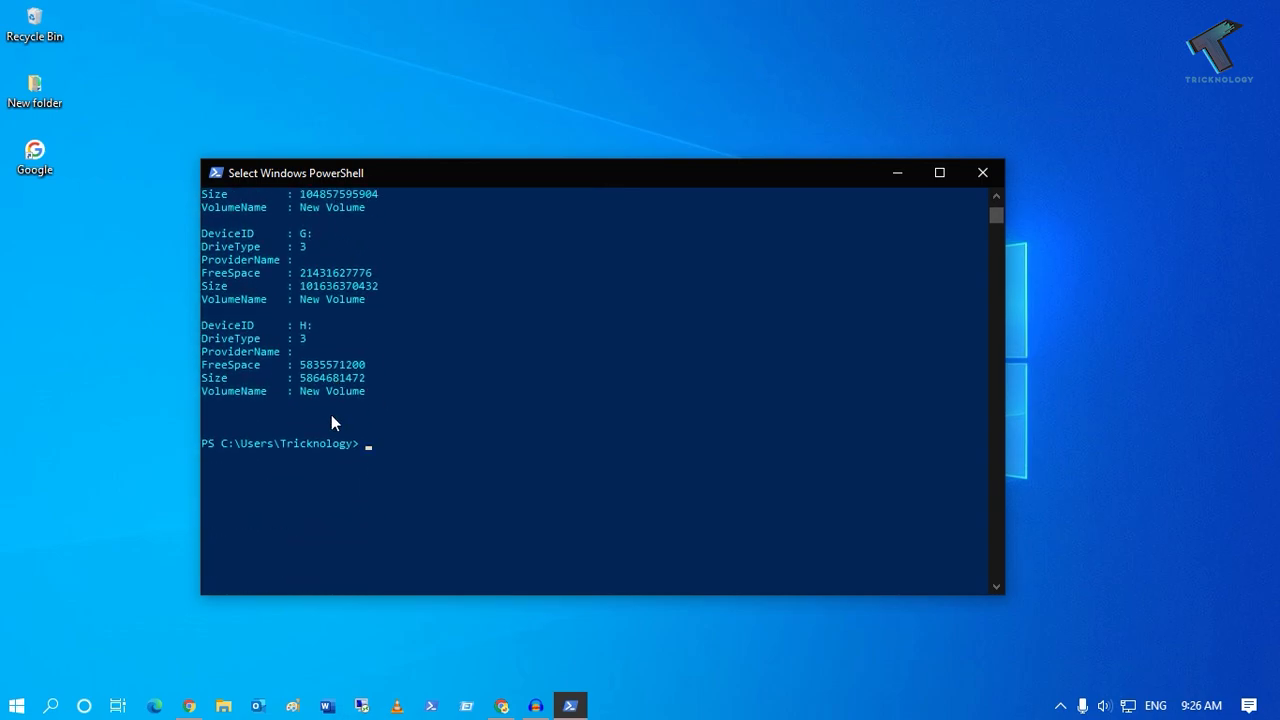